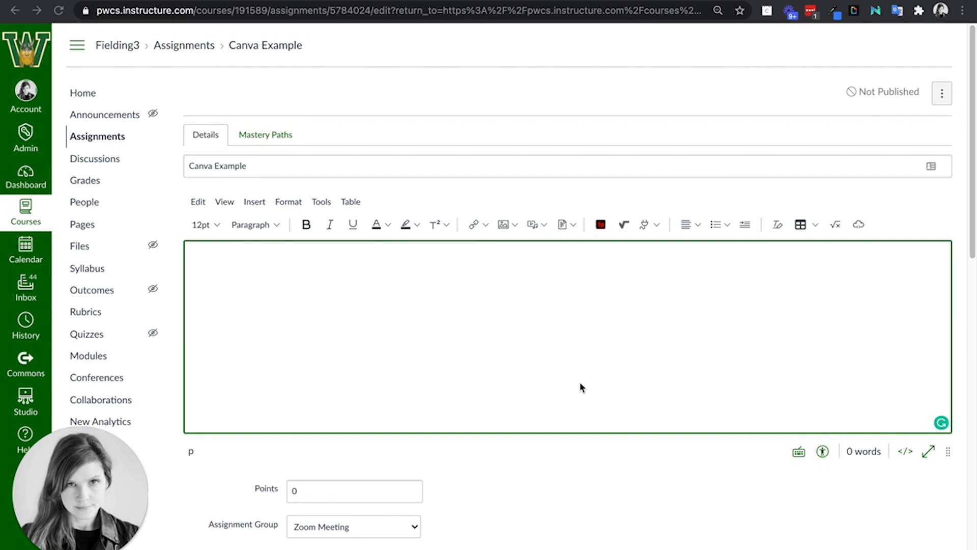
Save the Canva Example assignment settings from the bottom of the edit form.
{"action": "scroll", "scroll_direction": "down", "scroll_amount": 3}
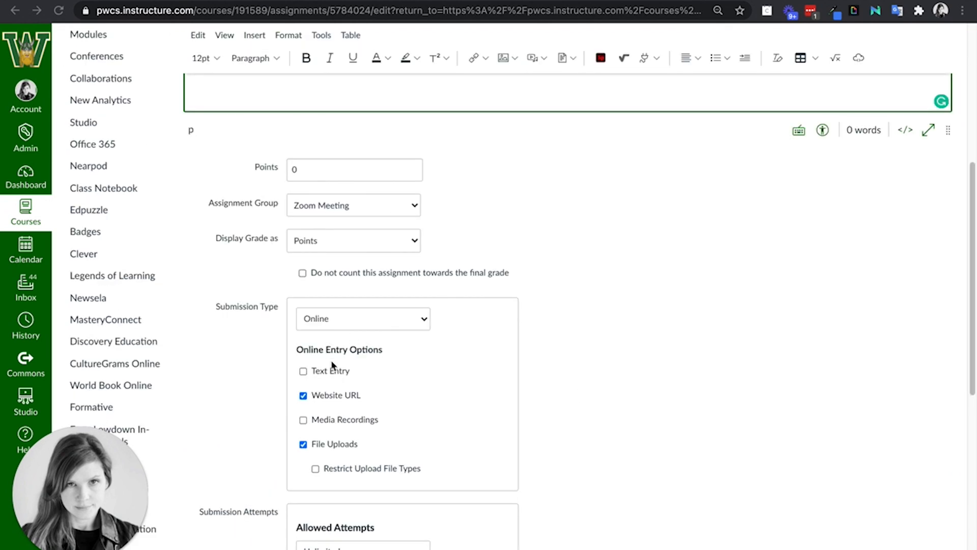
{"action": "mouse_move", "coordinate": [374, 330]}
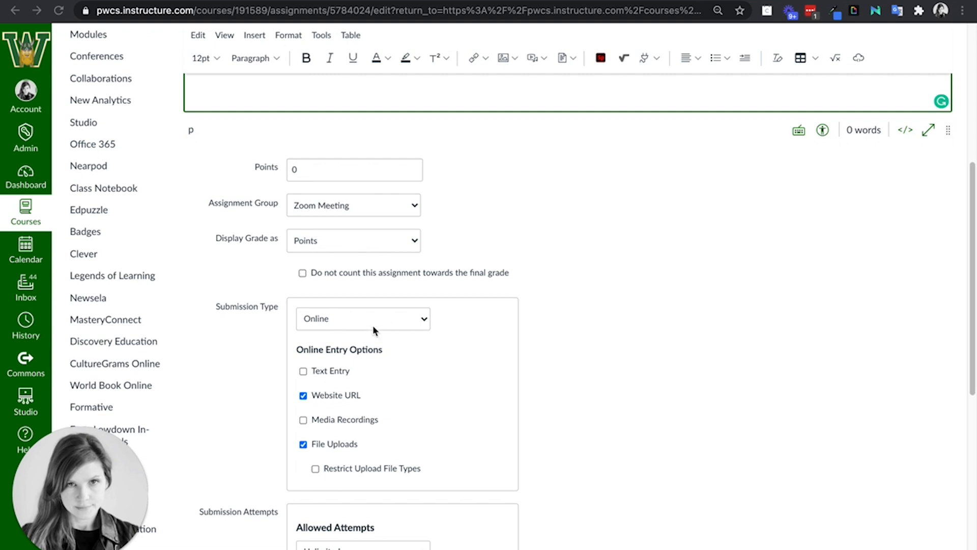
{"action": "mouse_move", "coordinate": [393, 455]}
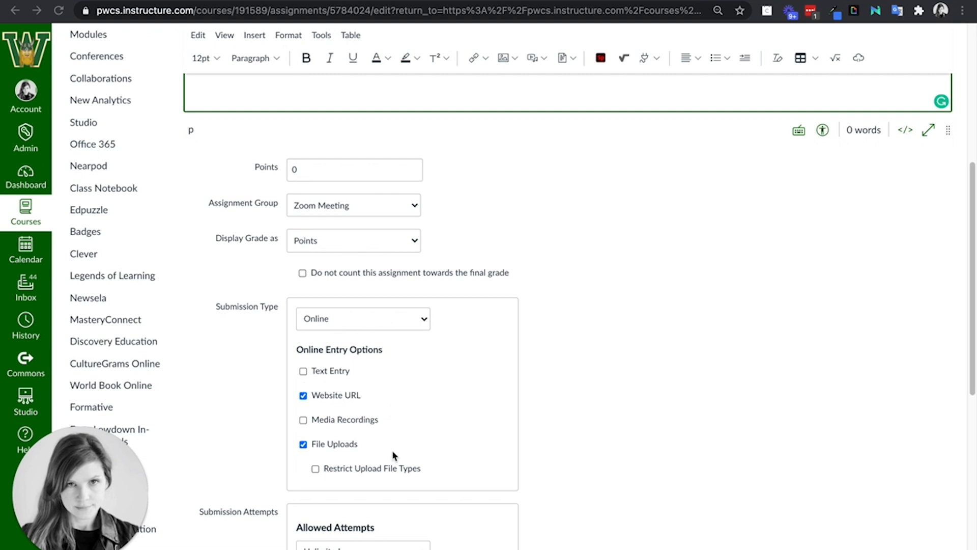
{"action": "mouse_move", "coordinate": [361, 467]}
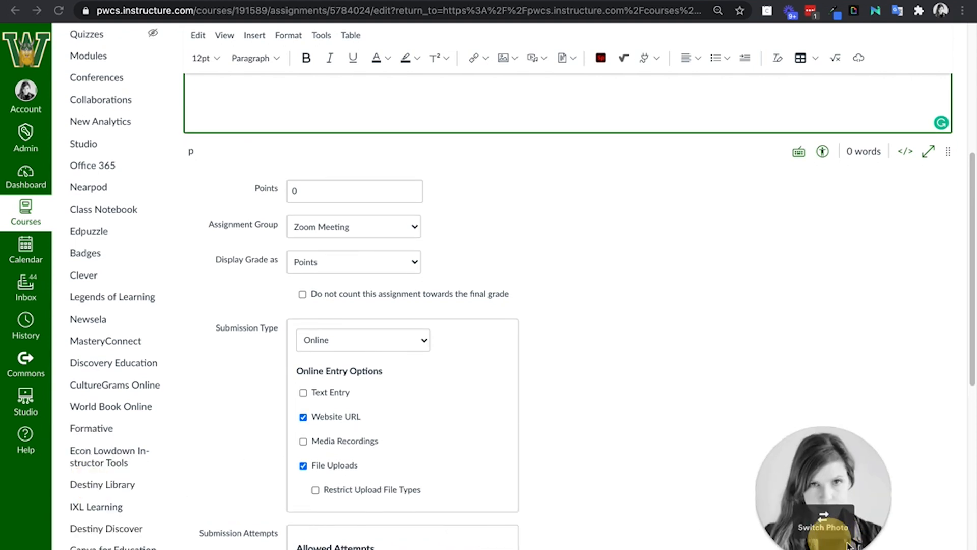
{"action": "scroll", "scroll_direction": "down", "scroll_amount": 3}
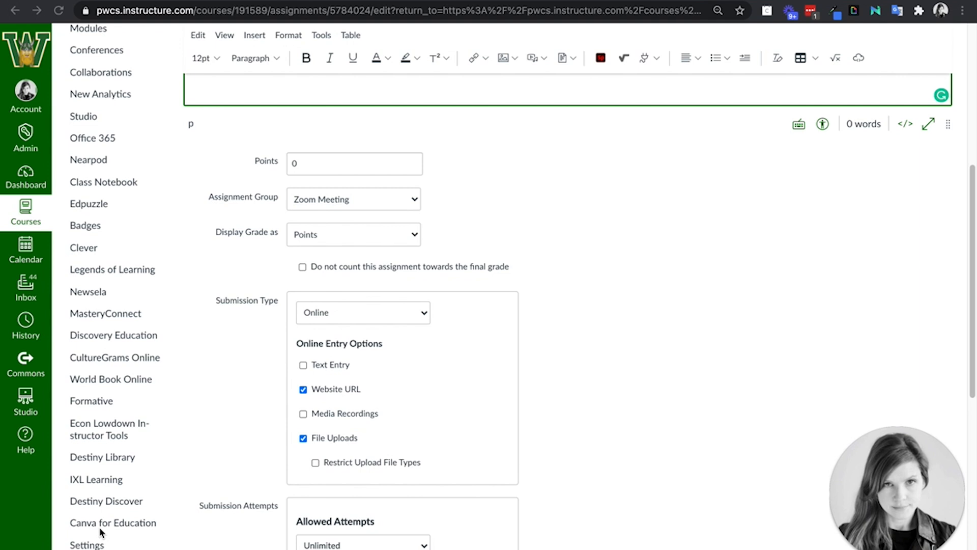
{"action": "mouse_move", "coordinate": [419, 437]}
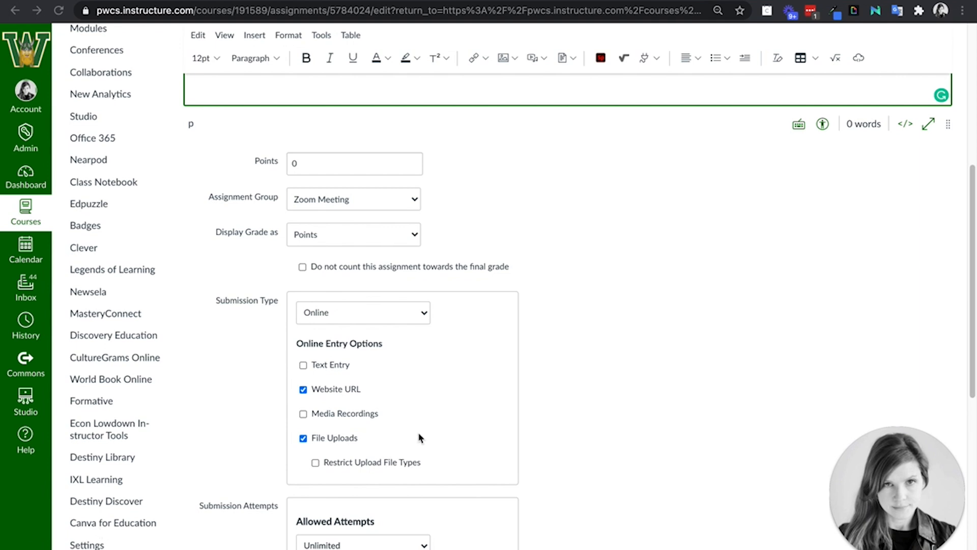
{"action": "scroll", "scroll_direction": "down", "scroll_amount": 3}
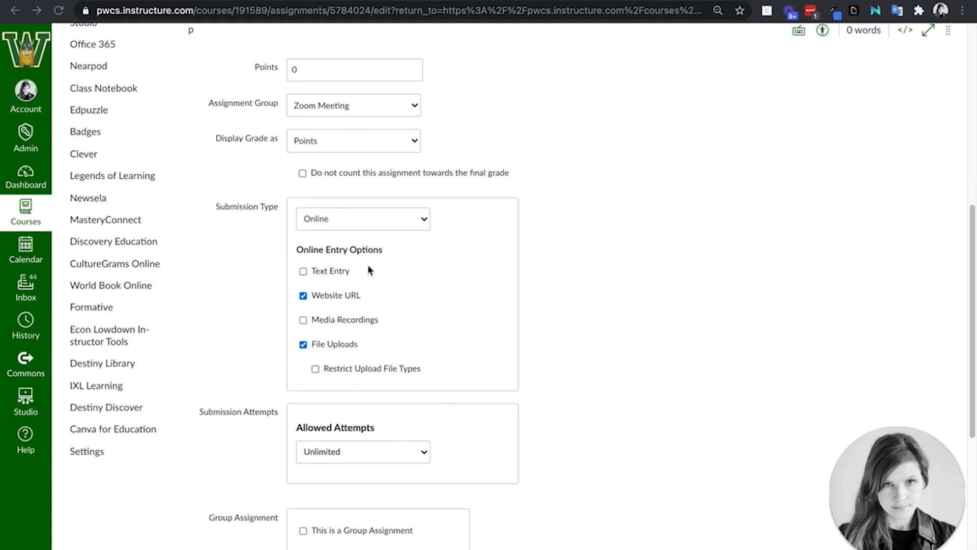
{"action": "mouse_move", "coordinate": [387, 372]}
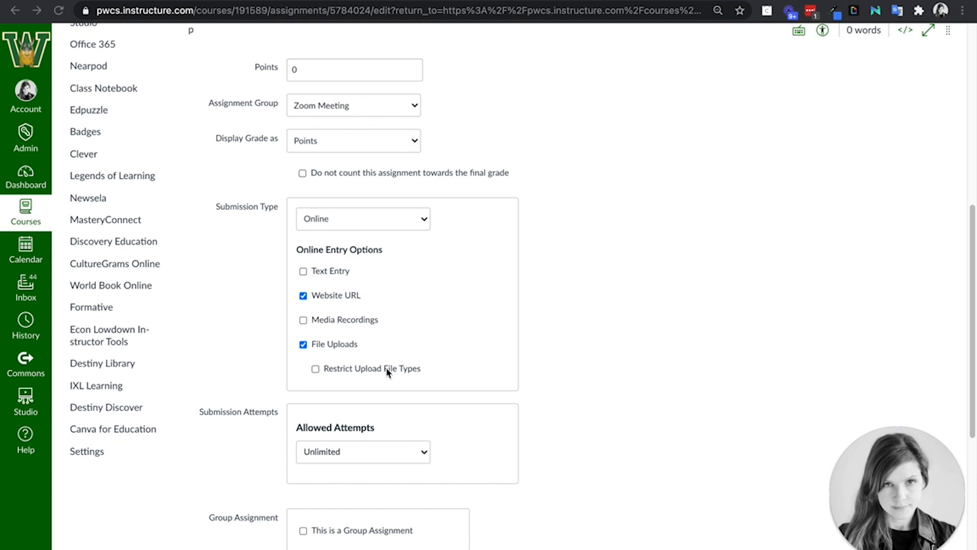
{"action": "scroll", "scroll_direction": "down", "scroll_amount": 3}
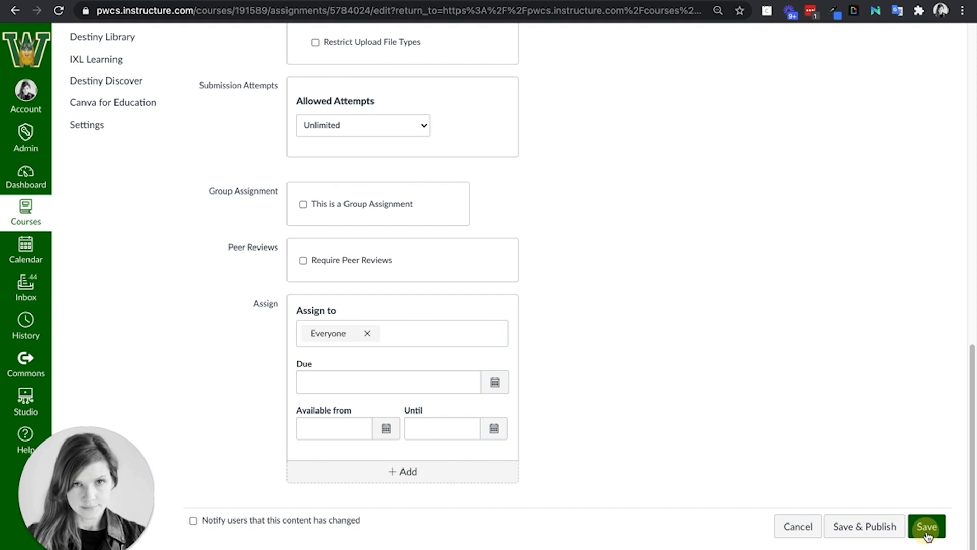
{"action": "left_click", "coordinate": [926, 525]}
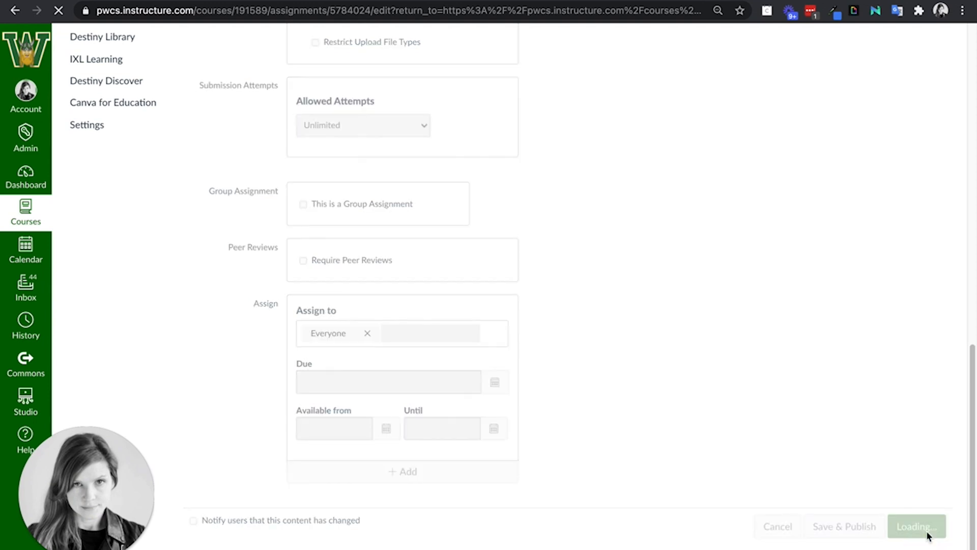
{"action": "left_click", "coordinate": [915, 526]}
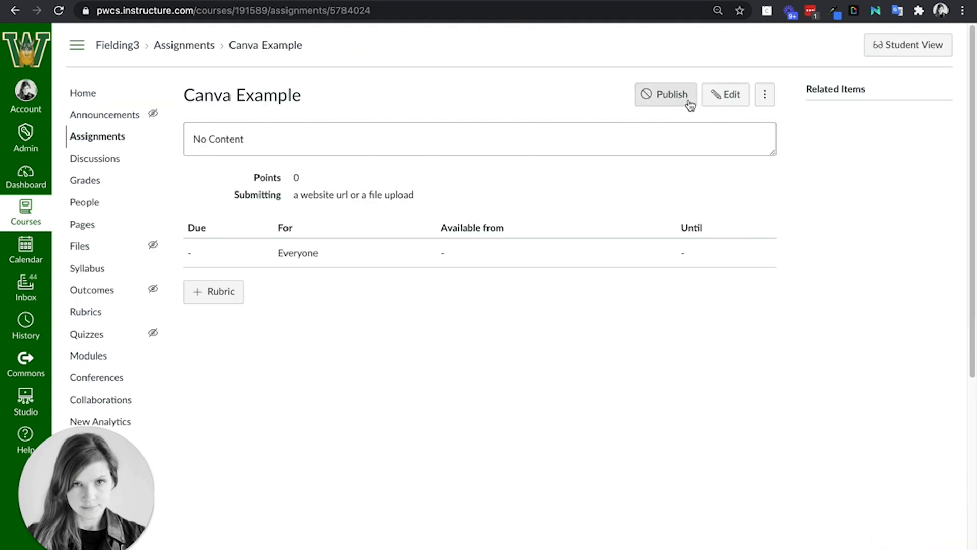
Publish the Canva Example assignment and switch to its student preview.
{"action": "left_click", "coordinate": [665, 94]}
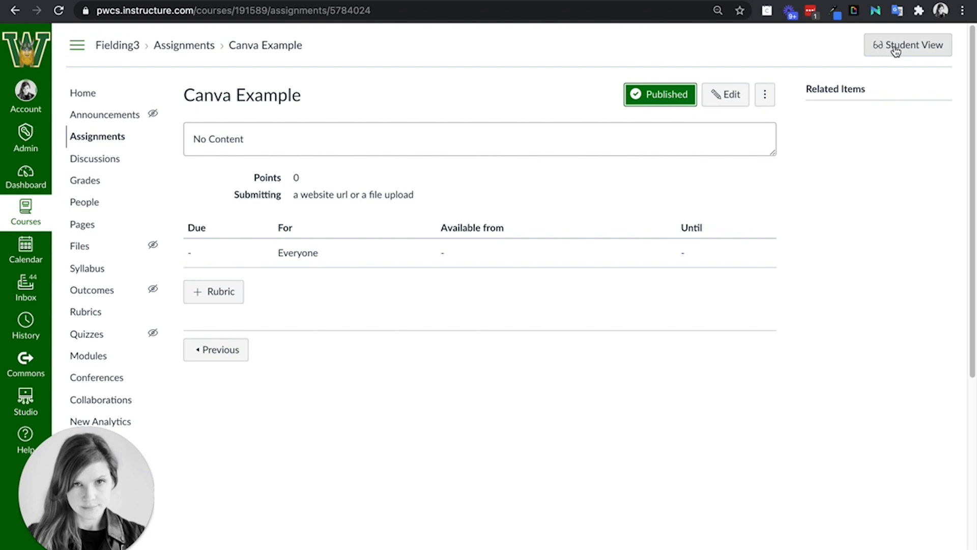
{"action": "left_click", "coordinate": [907, 45]}
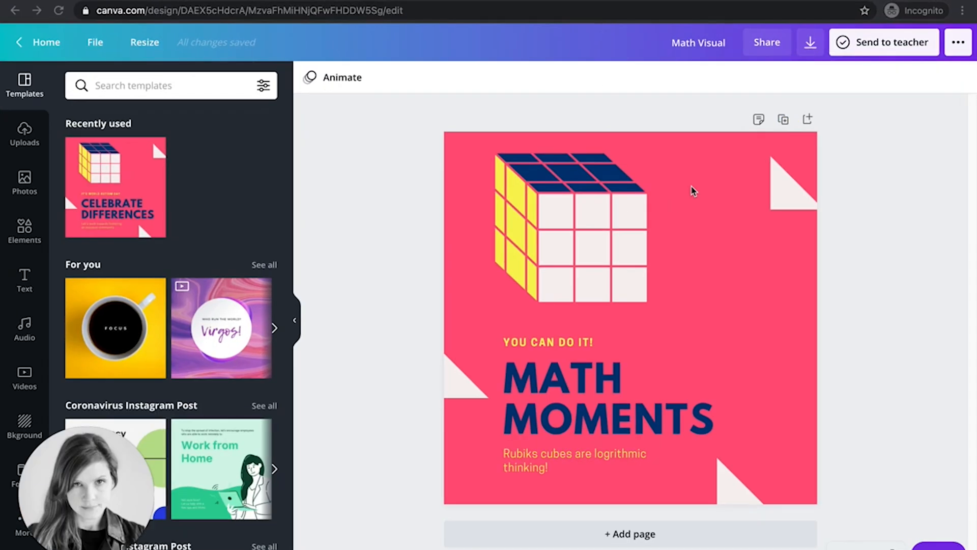
{"action": "mouse_move", "coordinate": [453, 176]}
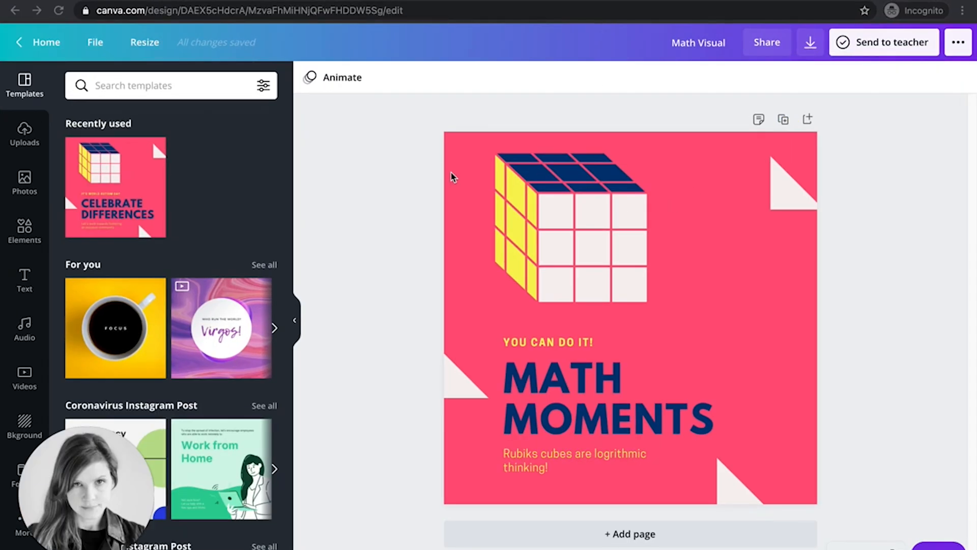
{"action": "mouse_move", "coordinate": [906, 10]}
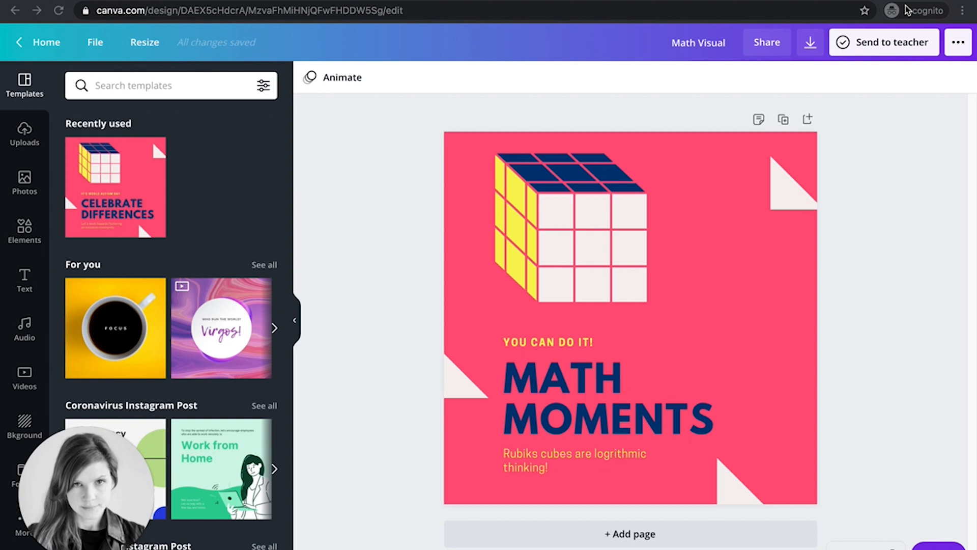
Download the Math Visual design as a PNG file.
{"action": "left_click", "coordinate": [809, 42]}
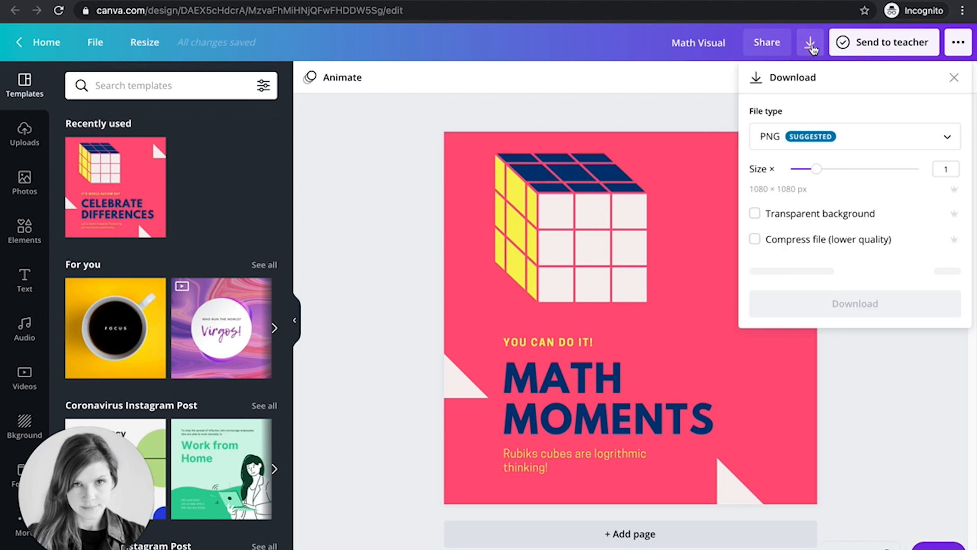
{"action": "left_click", "coordinate": [494, 214]}
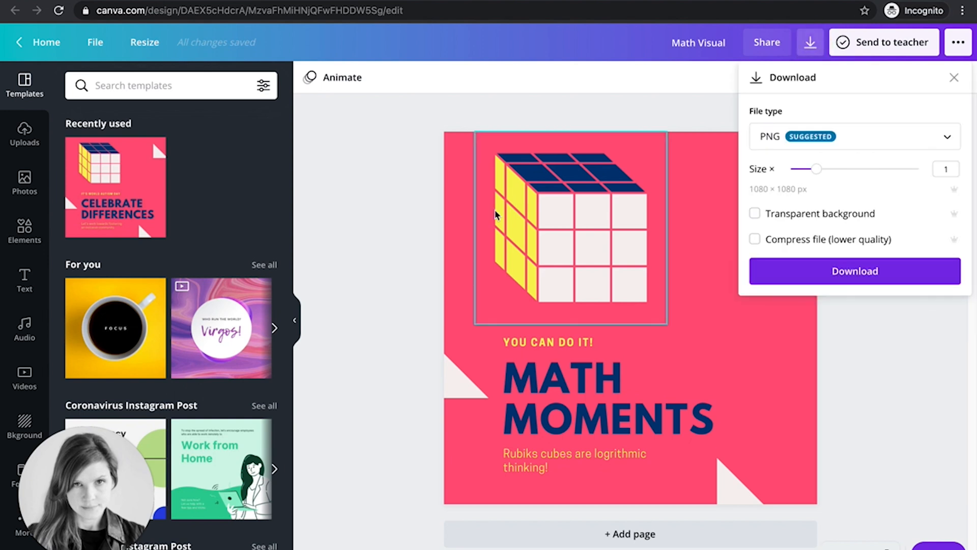
{"action": "left_click", "coordinate": [854, 270]}
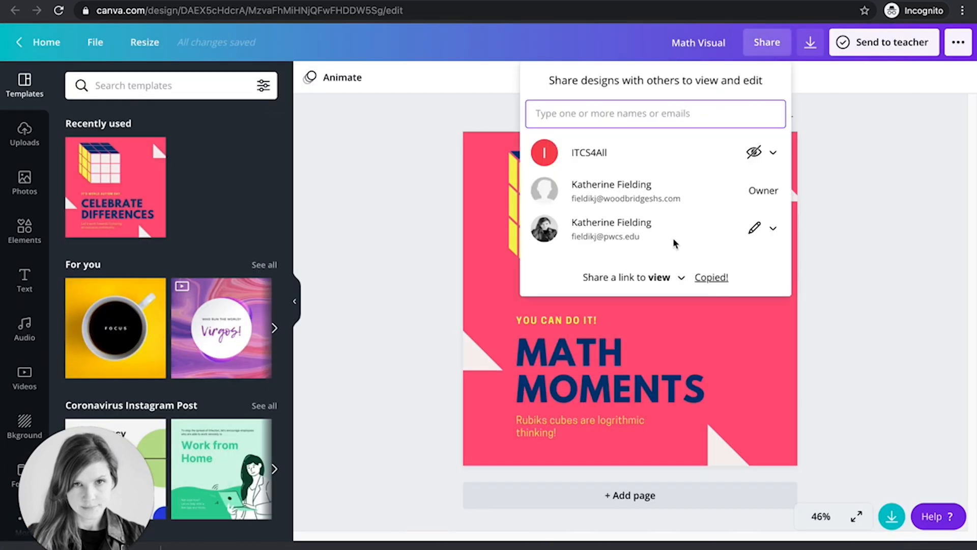
{"action": "mouse_move", "coordinate": [671, 282]}
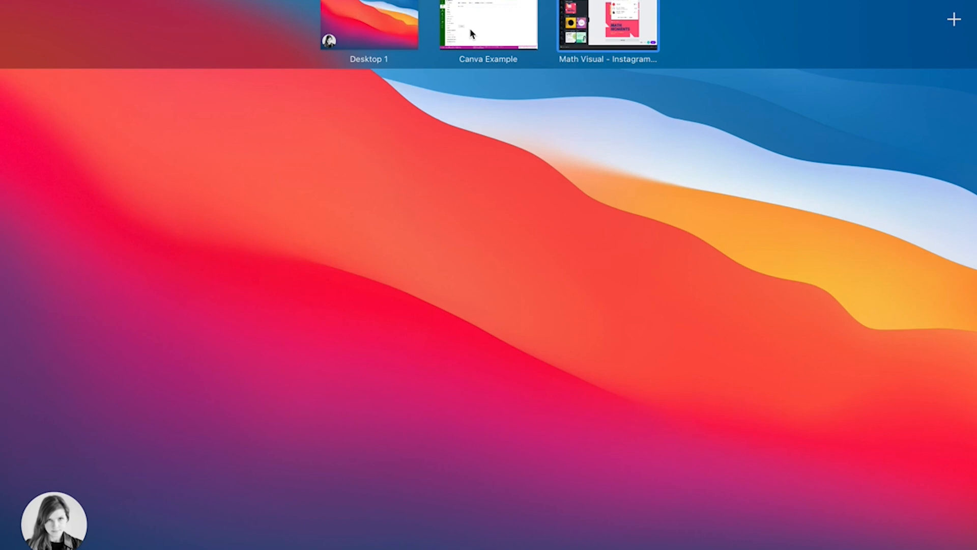
Submit the copied Canva share link as the website URL for Canva Example.
{"action": "left_click", "coordinate": [488, 25]}
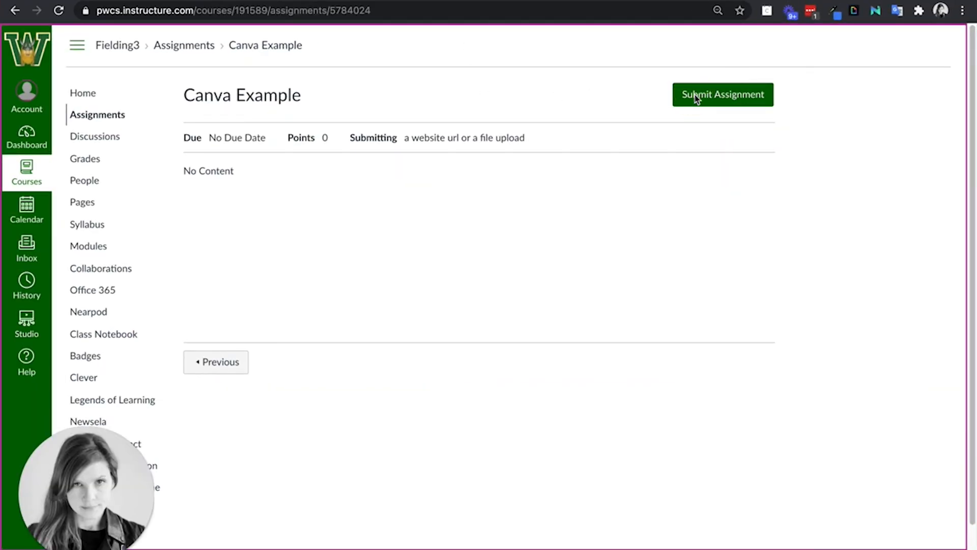
{"action": "left_click", "coordinate": [722, 94]}
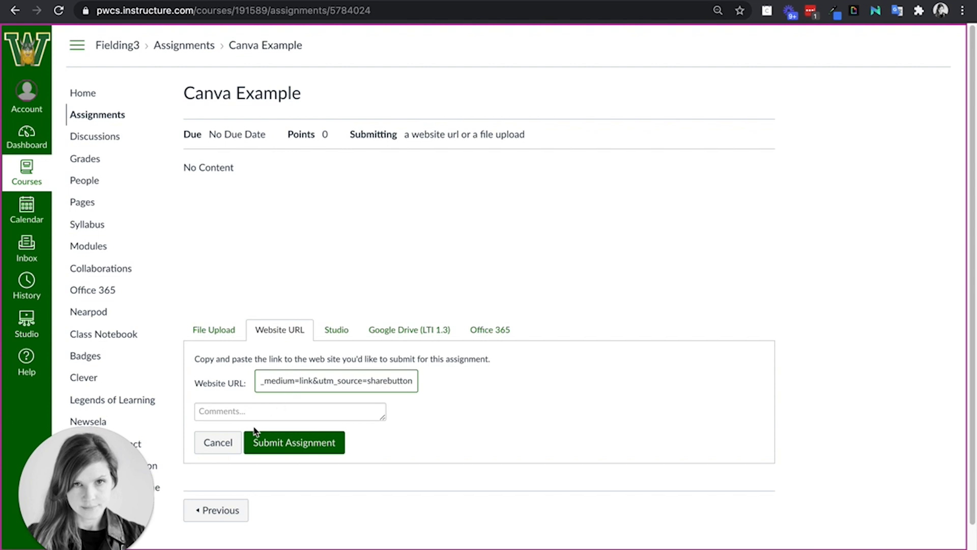
{"action": "left_click", "coordinate": [293, 442]}
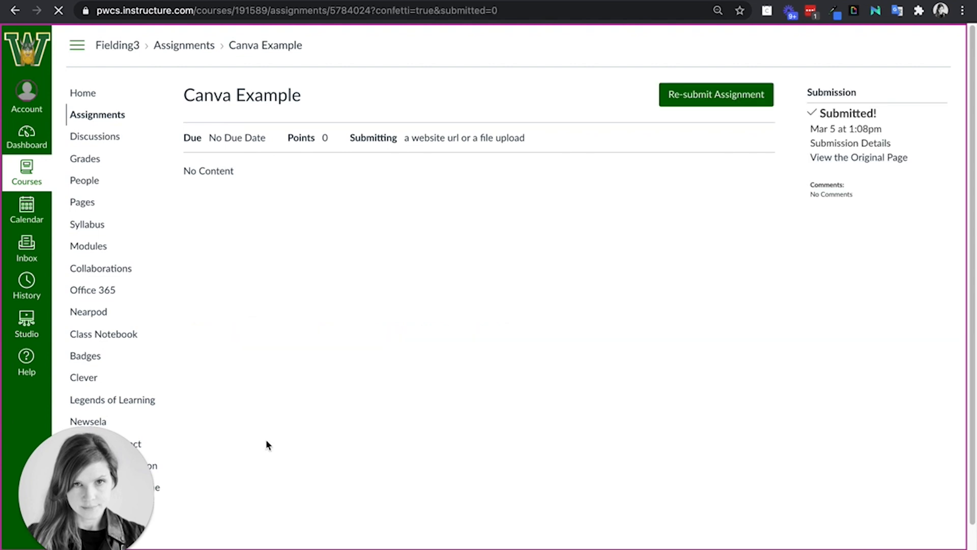
{"action": "left_click", "coordinate": [715, 94]}
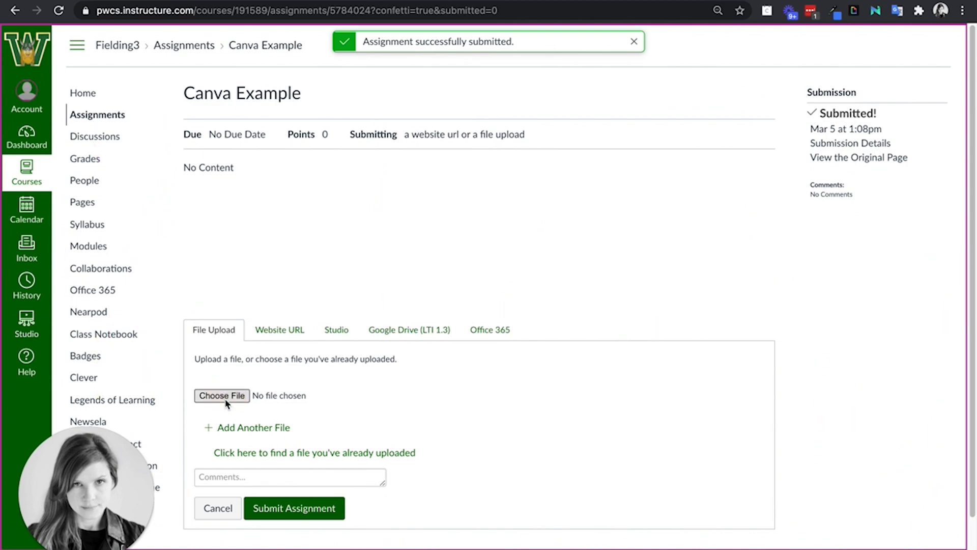
Resubmit the assignment with the downloaded Math Visual.png file upload.
{"action": "left_click", "coordinate": [221, 395]}
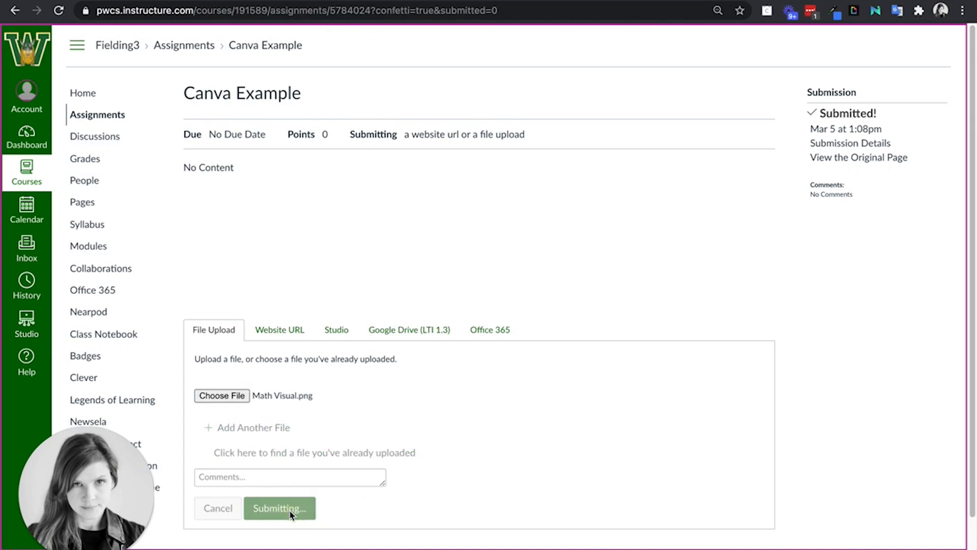
{"action": "left_click", "coordinate": [280, 508]}
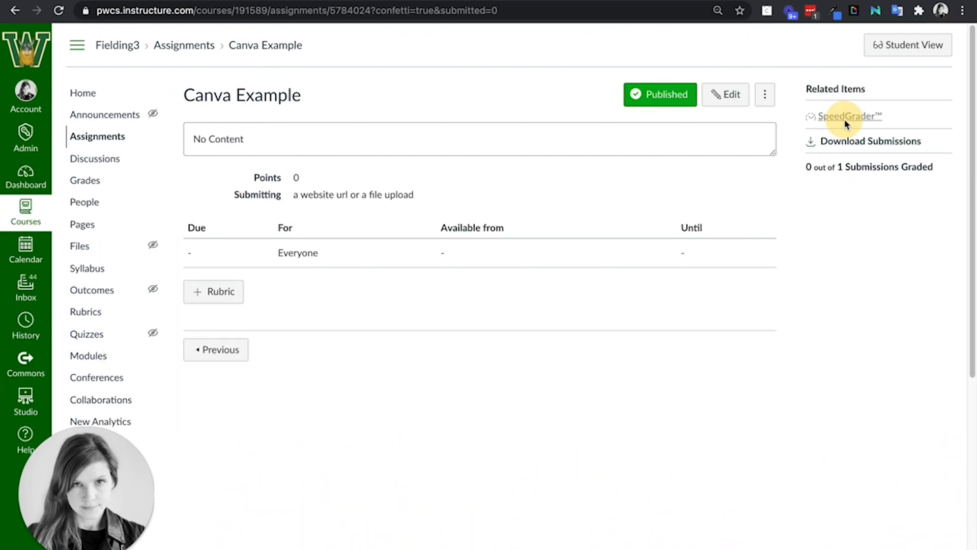
View the Test Student's Math Visual.png submission in SpeedGrader.
{"action": "left_click", "coordinate": [843, 116]}
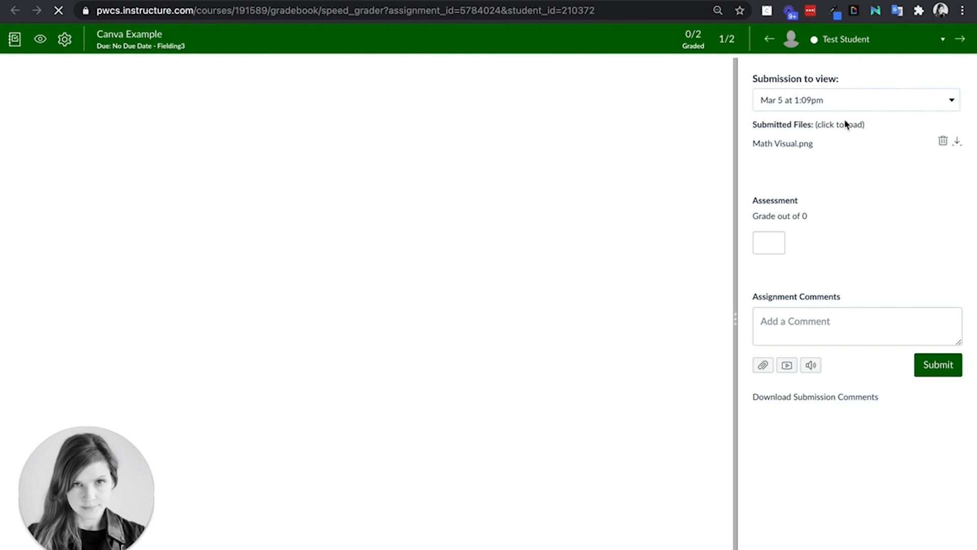
{"action": "left_click", "coordinate": [782, 143]}
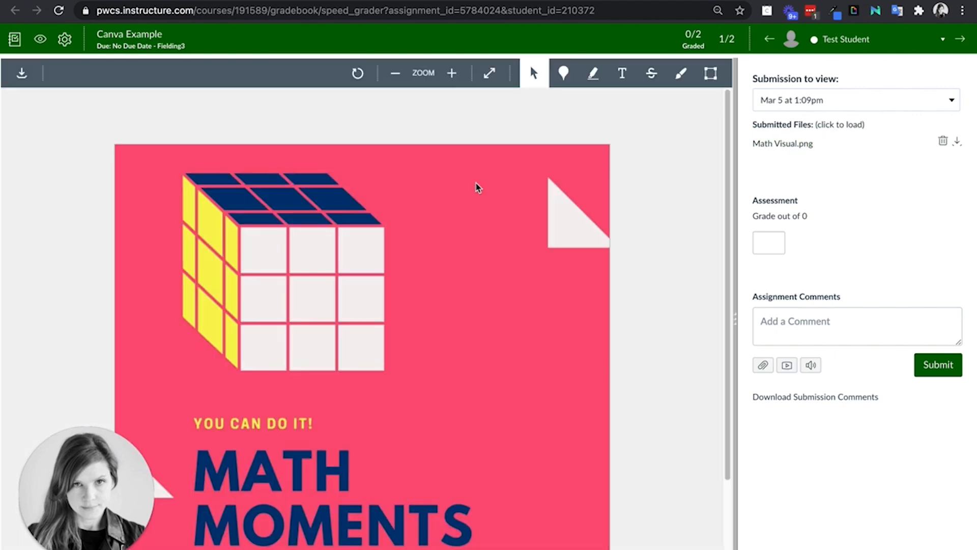
{"action": "mouse_move", "coordinate": [802, 105]}
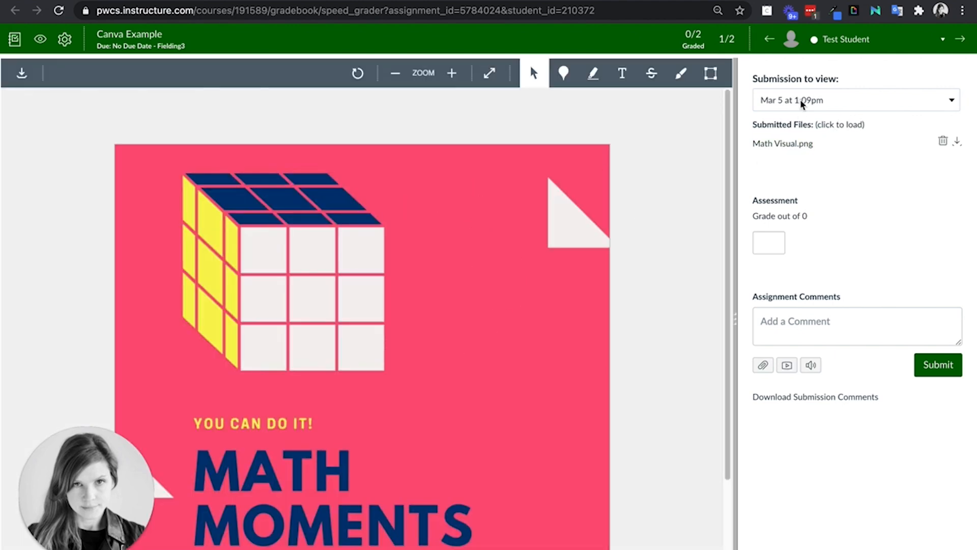
{"action": "mouse_move", "coordinate": [803, 107]}
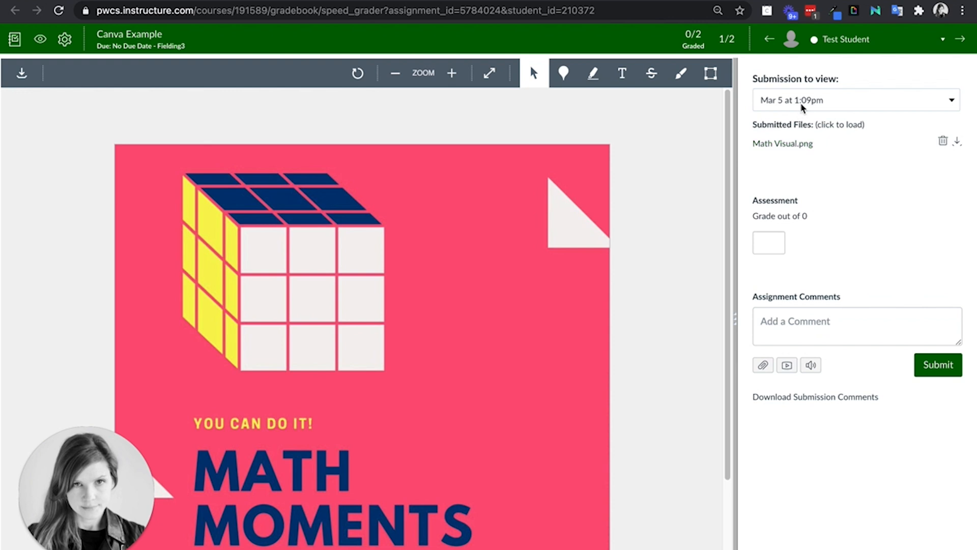
Switch SpeedGrader to the earlier Mar 5 at 1:08pm Canva link submission.
{"action": "left_click", "coordinate": [855, 100]}
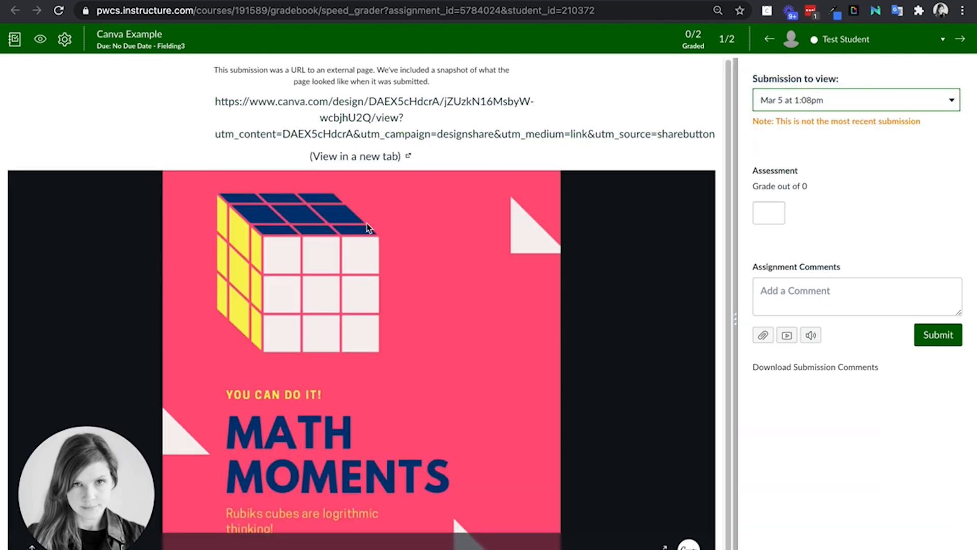
{"action": "mouse_move", "coordinate": [530, 321]}
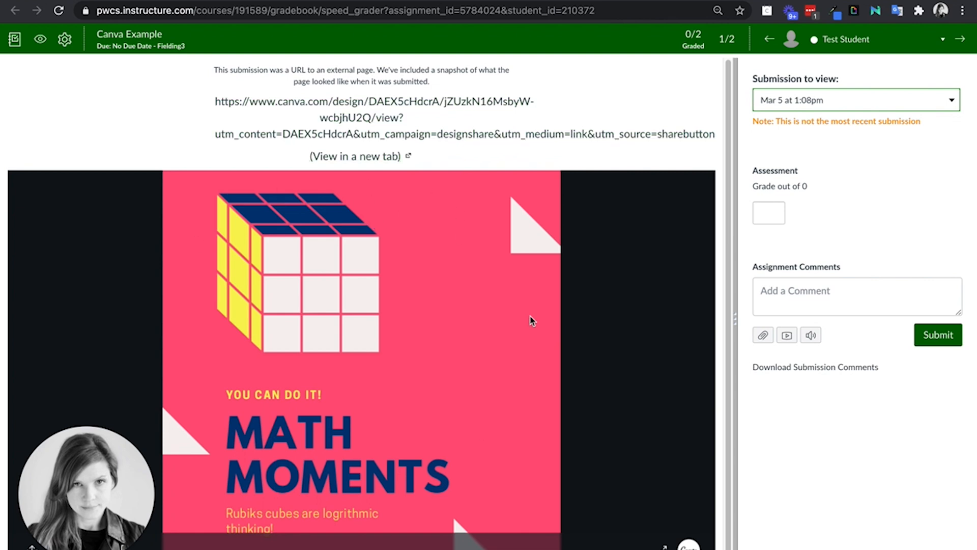
{"action": "mouse_move", "coordinate": [289, 289]}
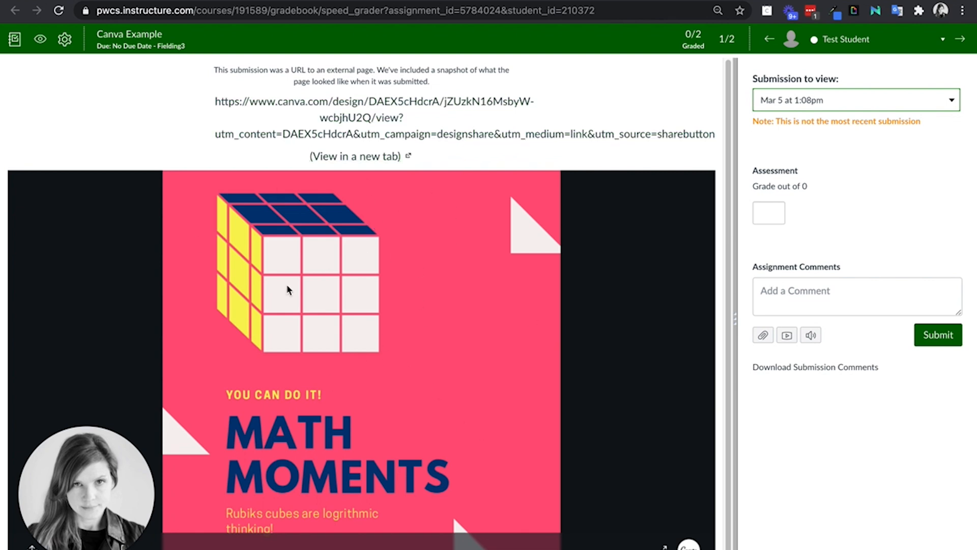
{"action": "mouse_move", "coordinate": [369, 371]}
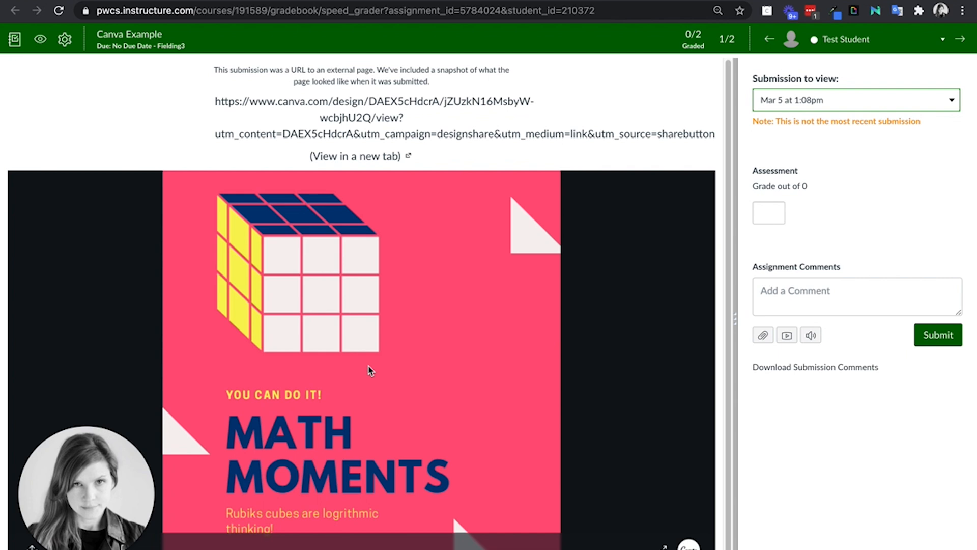